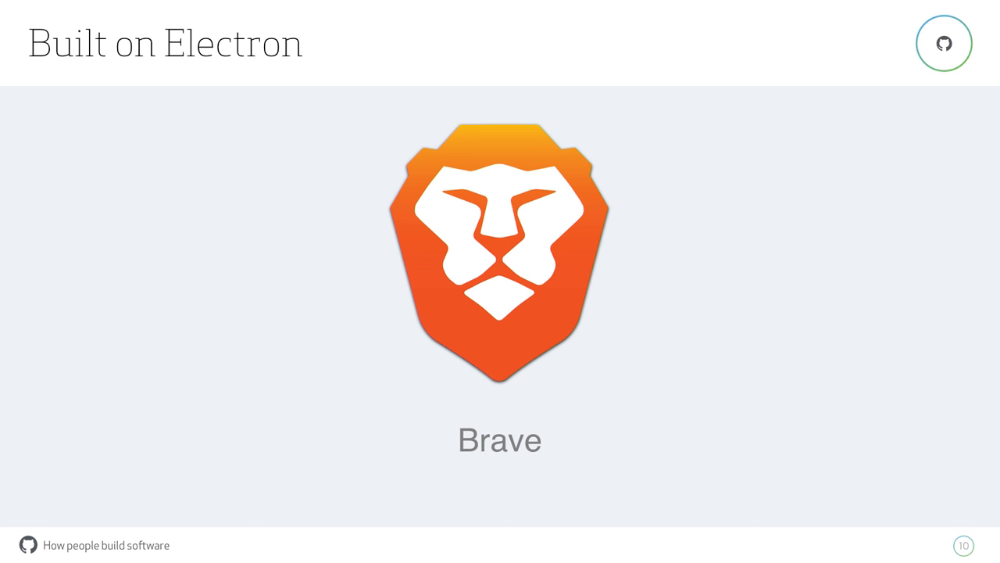
# Step: Advance the slides from the Brave slide past Jibo and Wordpress
pyautogui.press('Right')
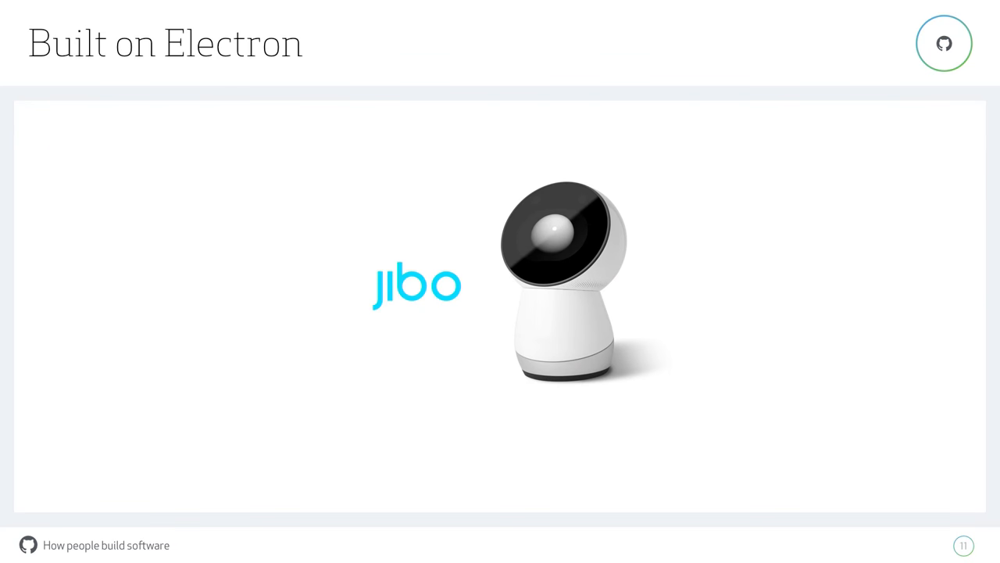
pyautogui.press('Right')
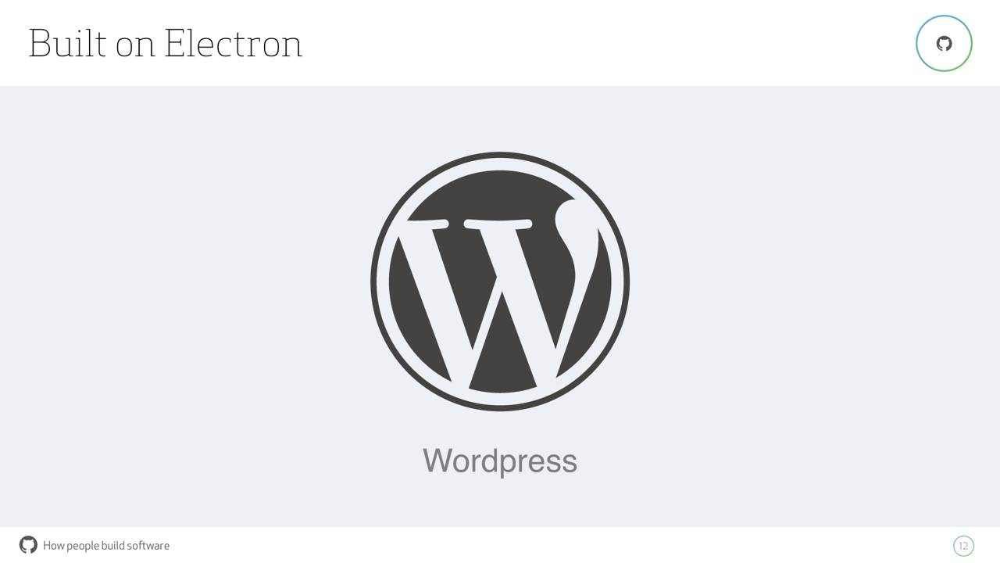
pyautogui.press('Right')
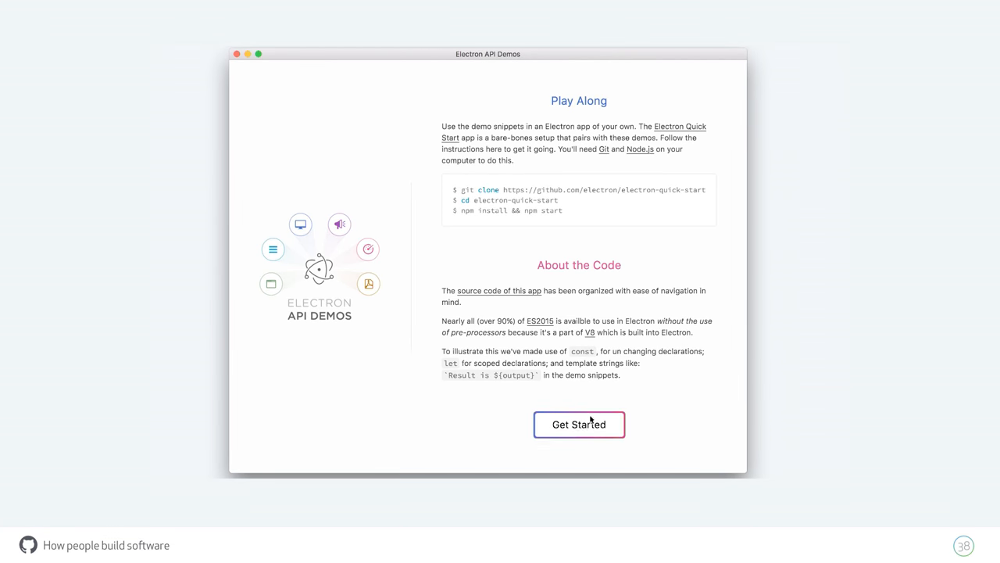
# Step: Launch the 'Create a new window' demo's Hello World window, close it, and collapse the demo
pyautogui.click(579, 424)
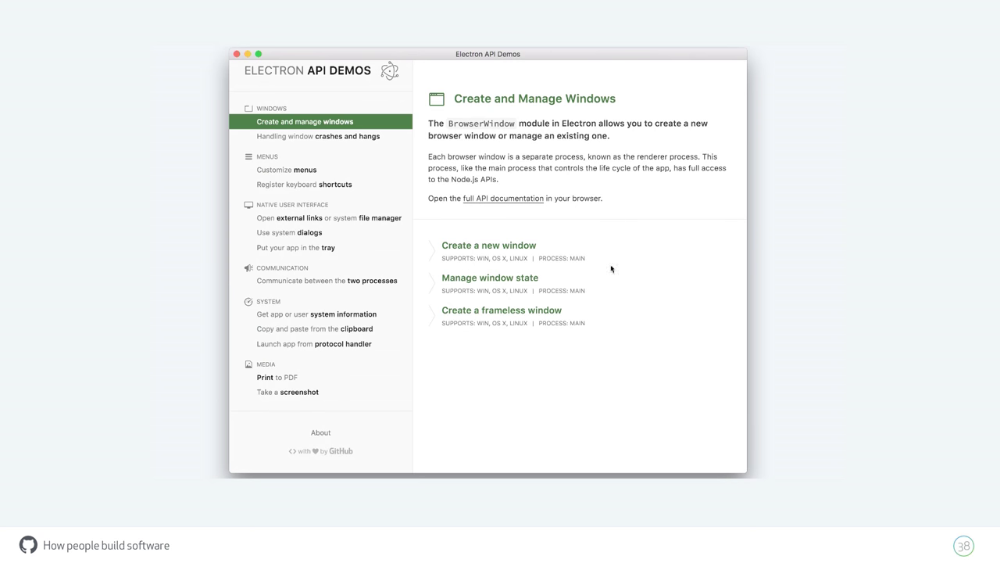
pyautogui.click(489, 245)
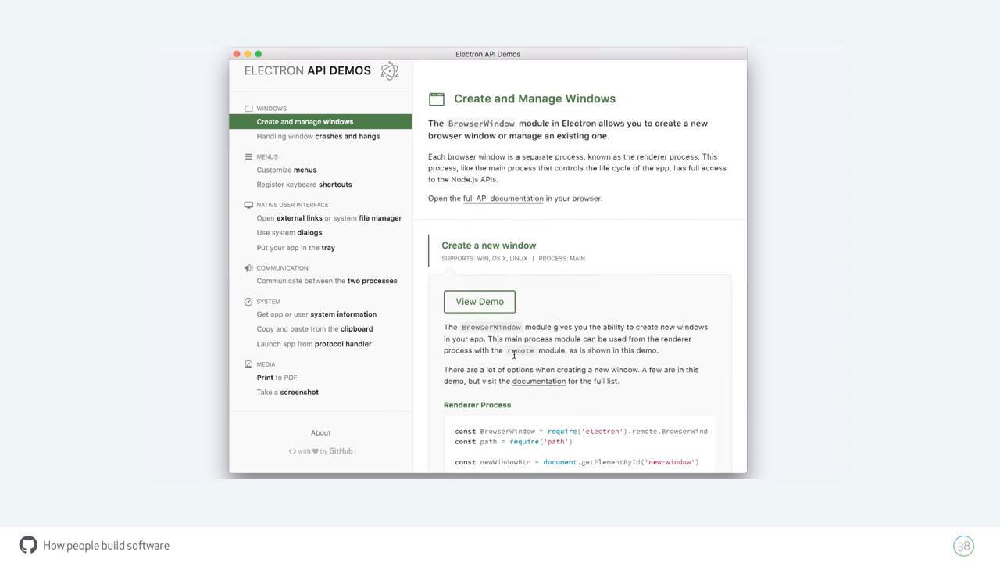
pyautogui.scroll(-3)
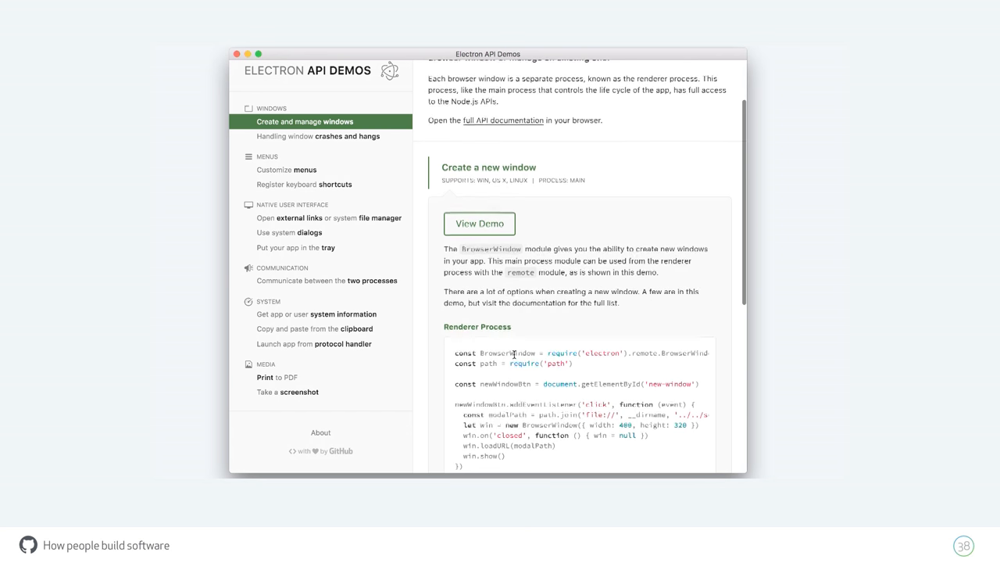
pyautogui.click(479, 224)
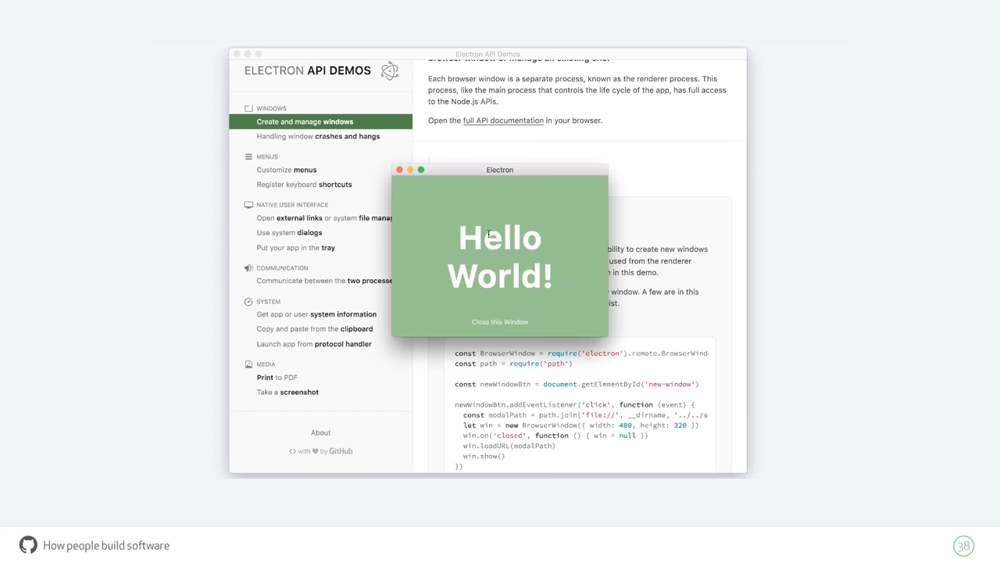
pyautogui.moveTo(490, 326)
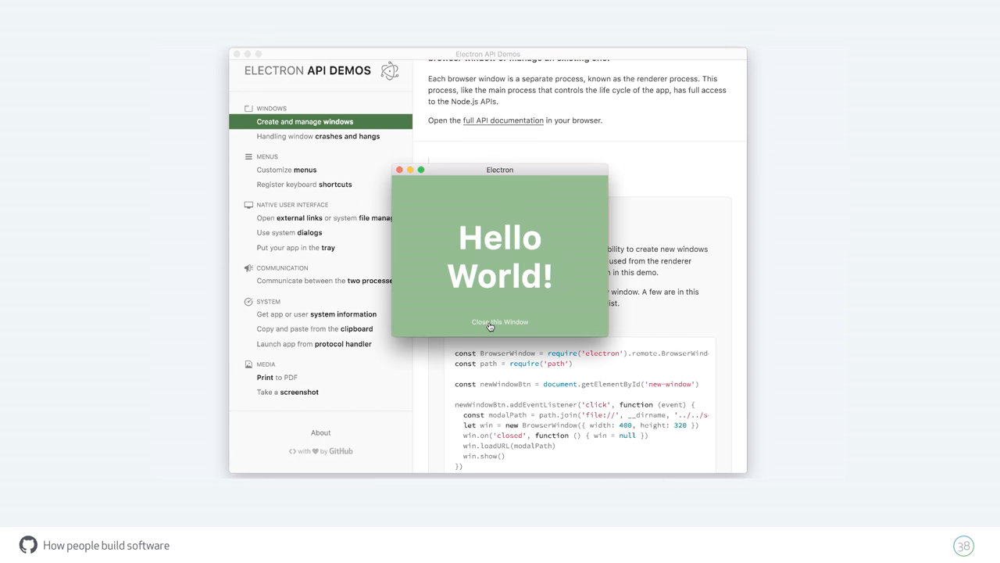
pyautogui.click(500, 322)
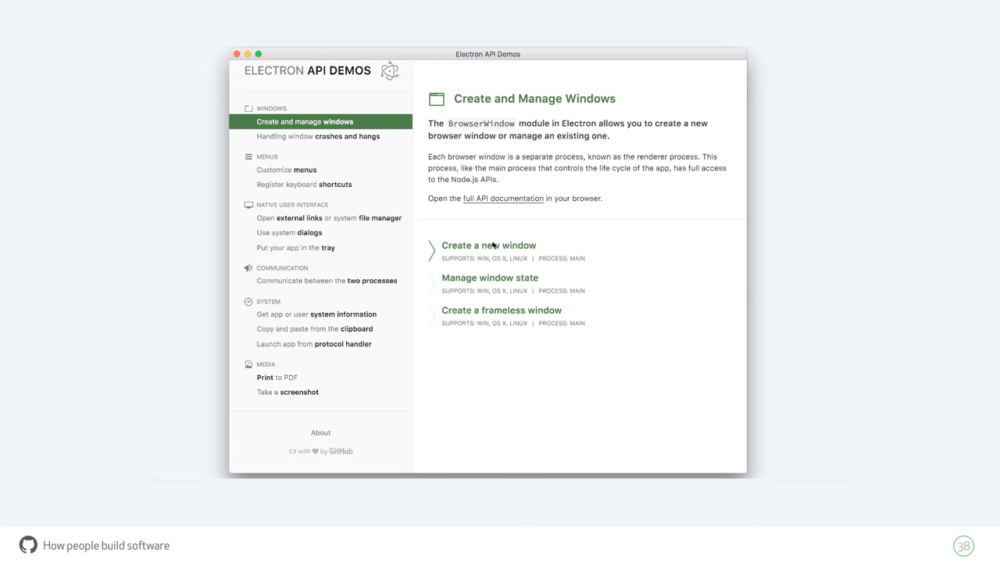
pyautogui.click(501, 309)
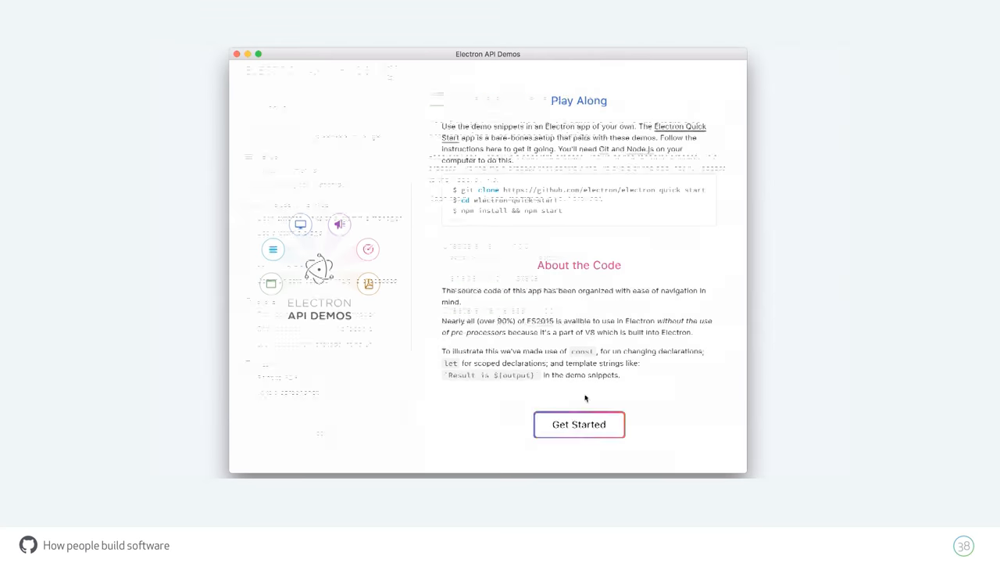
# Step: From the welcome screen, launch and close the Hello World window from 'Create a new window'
pyautogui.click(579, 425)
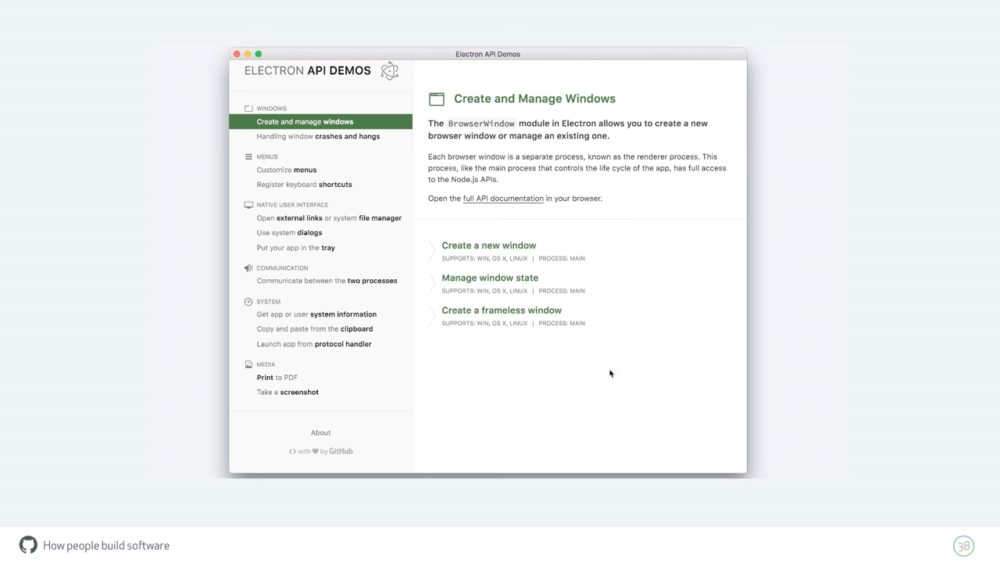
pyautogui.click(488, 245)
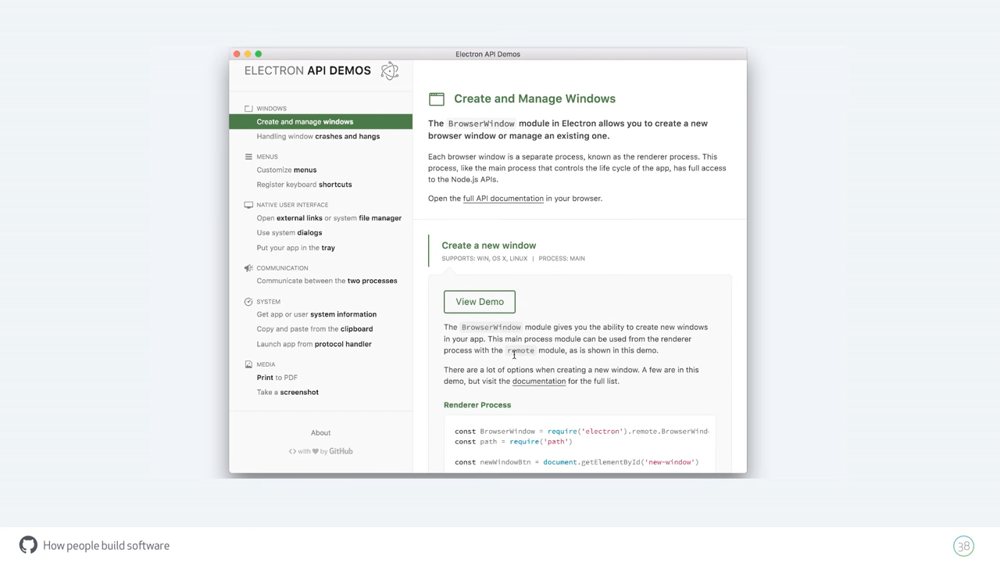
pyautogui.scroll(-3)
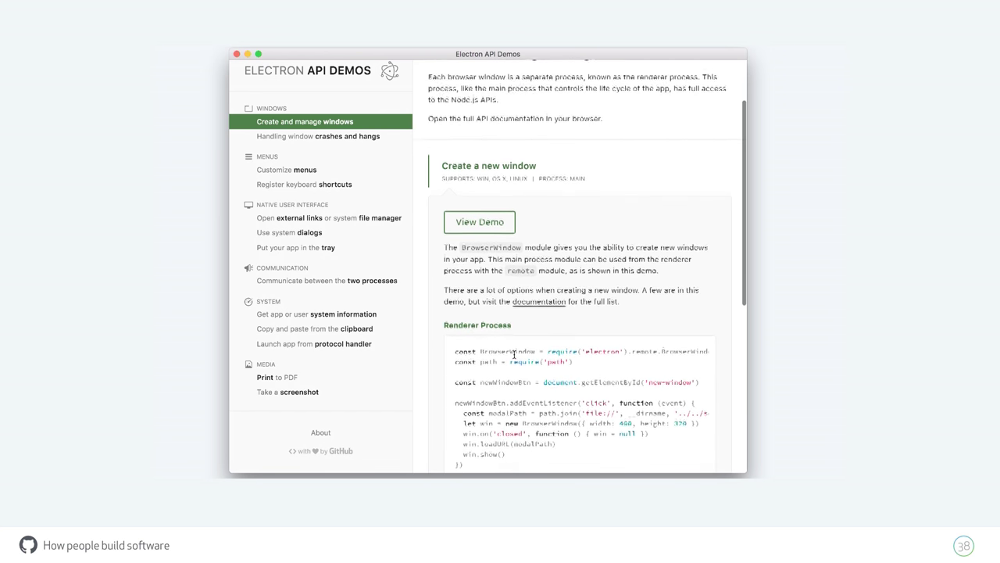
pyautogui.click(479, 222)
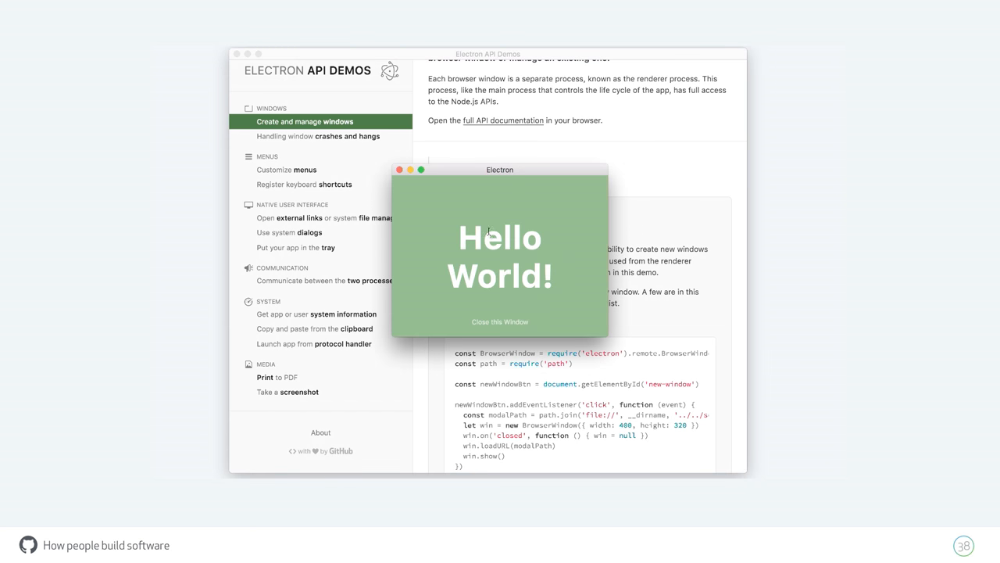
pyautogui.moveTo(490, 327)
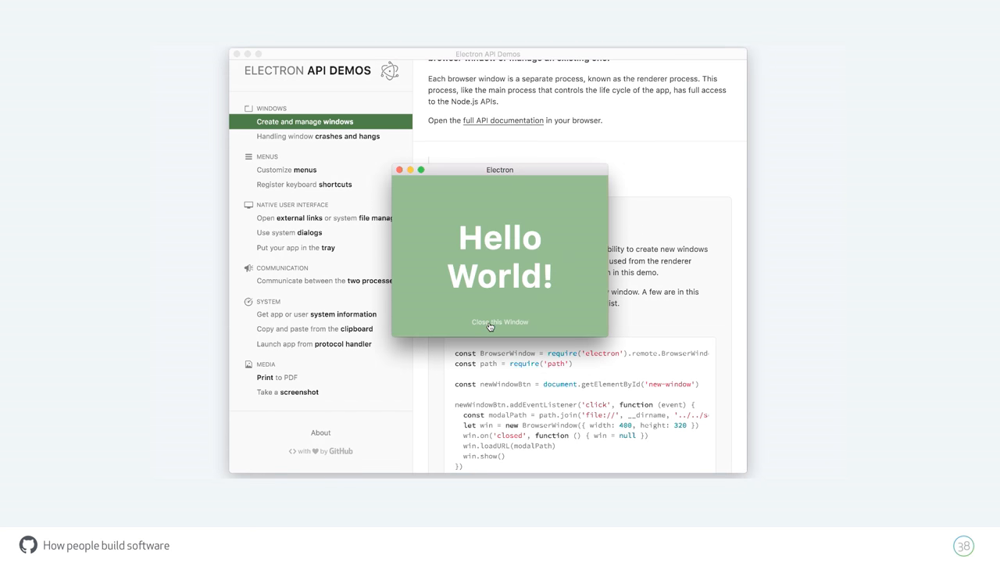
pyautogui.click(499, 322)
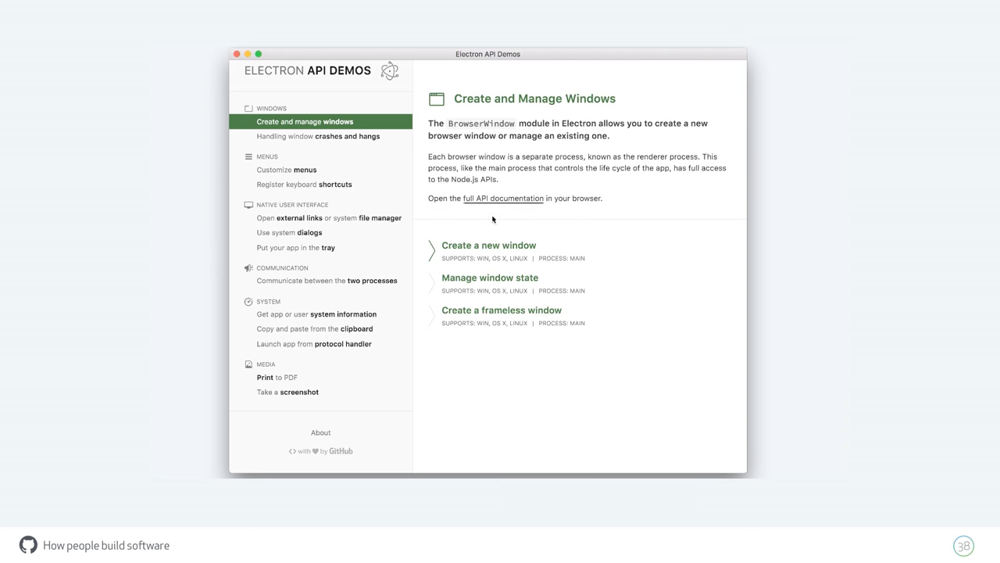
# Step: Launch and close the frameless Hello World window, then collapse its section
pyautogui.click(501, 309)
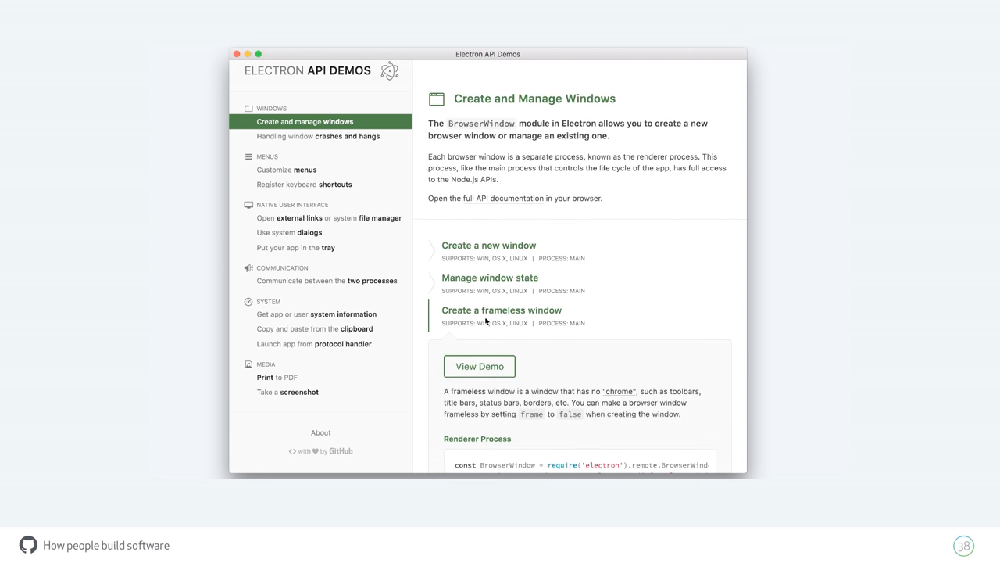
pyautogui.click(479, 366)
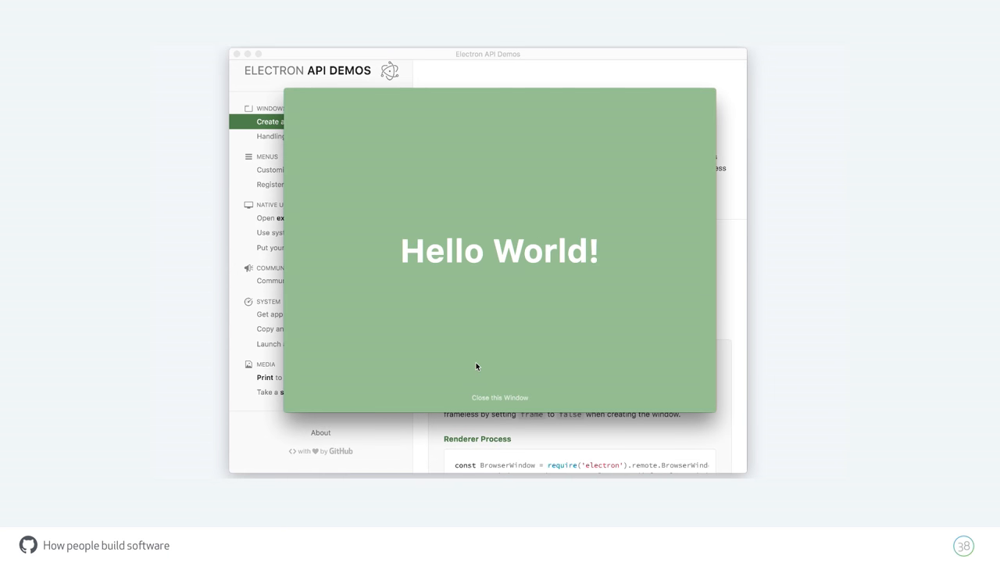
pyautogui.click(500, 397)
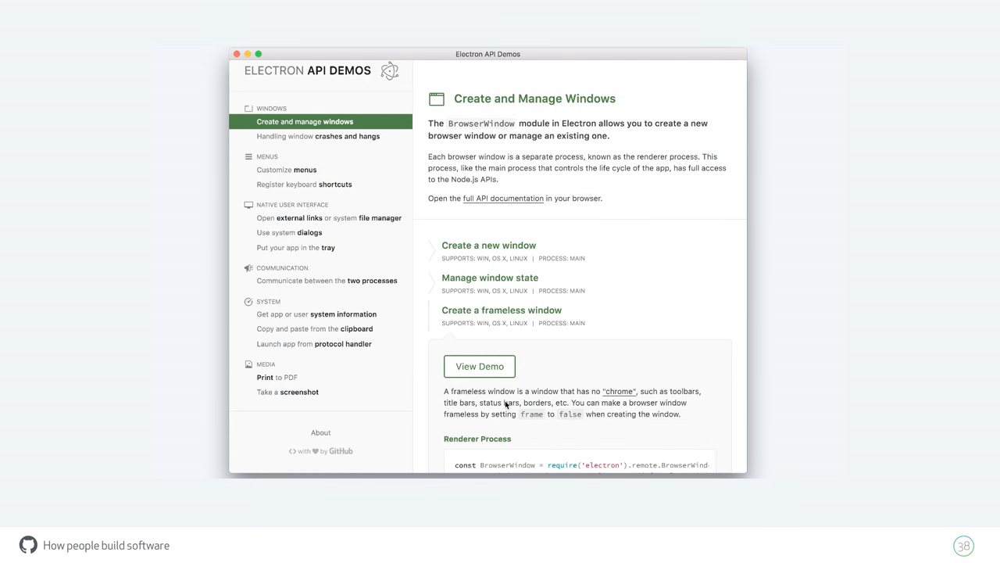
pyautogui.click(501, 311)
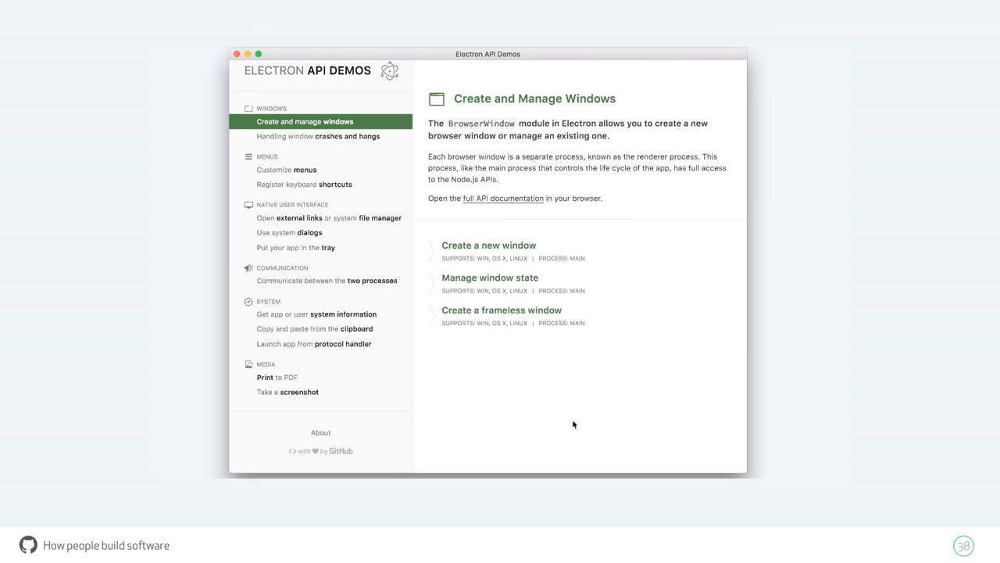
# Step: Expand and collapse the new-window section, then relaunch and close the frameless window
pyautogui.click(488, 245)
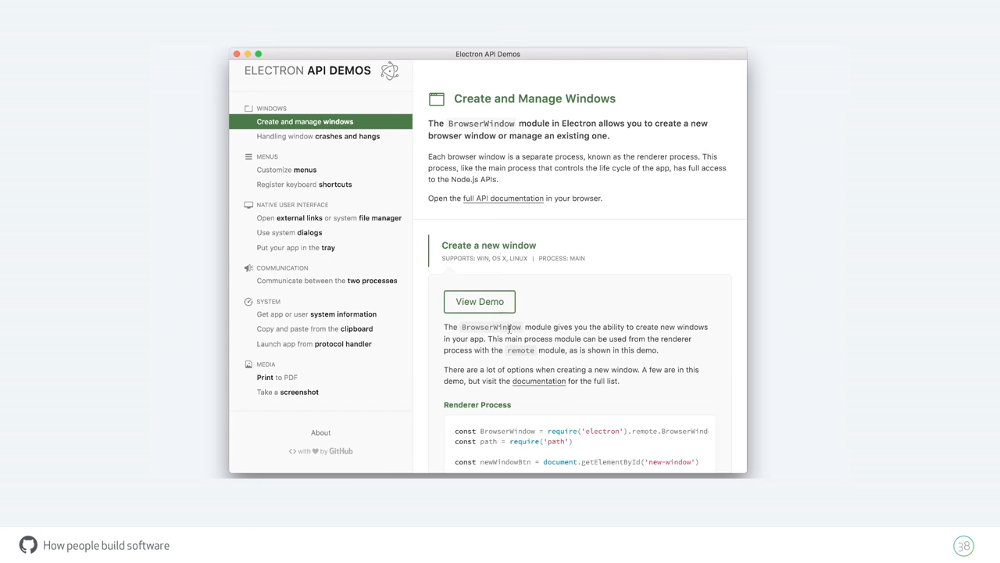
pyautogui.scroll(-3)
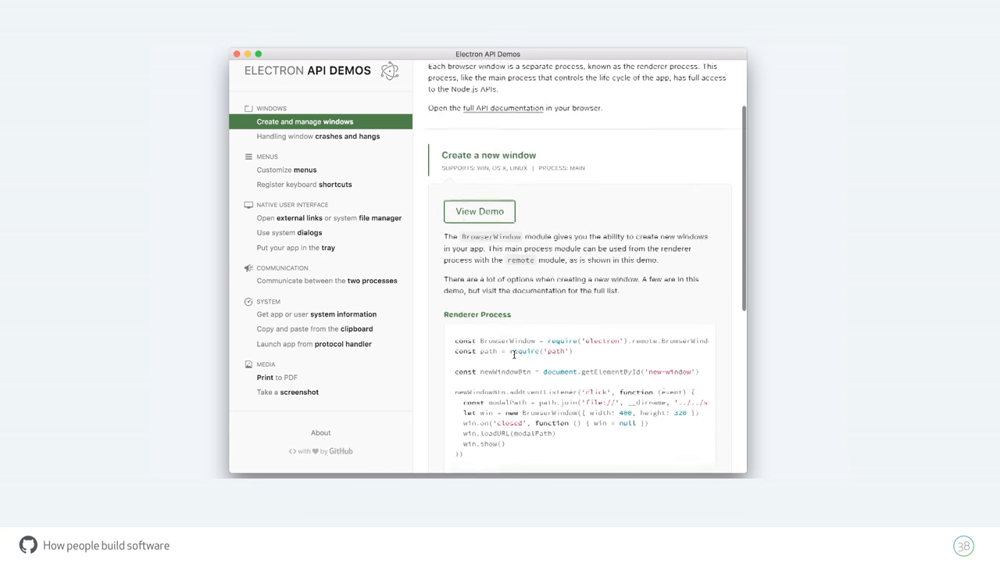
pyautogui.click(479, 211)
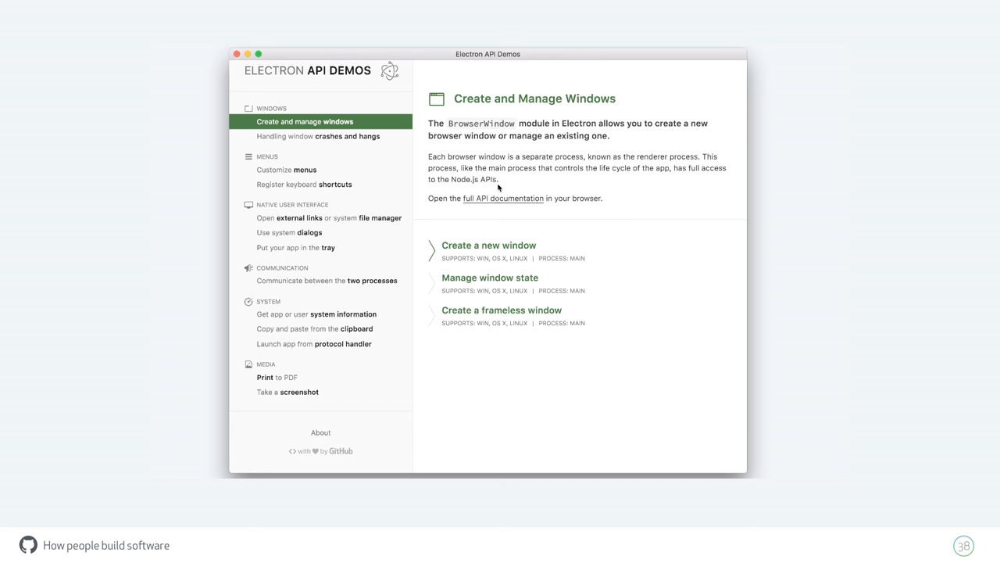
pyautogui.click(501, 309)
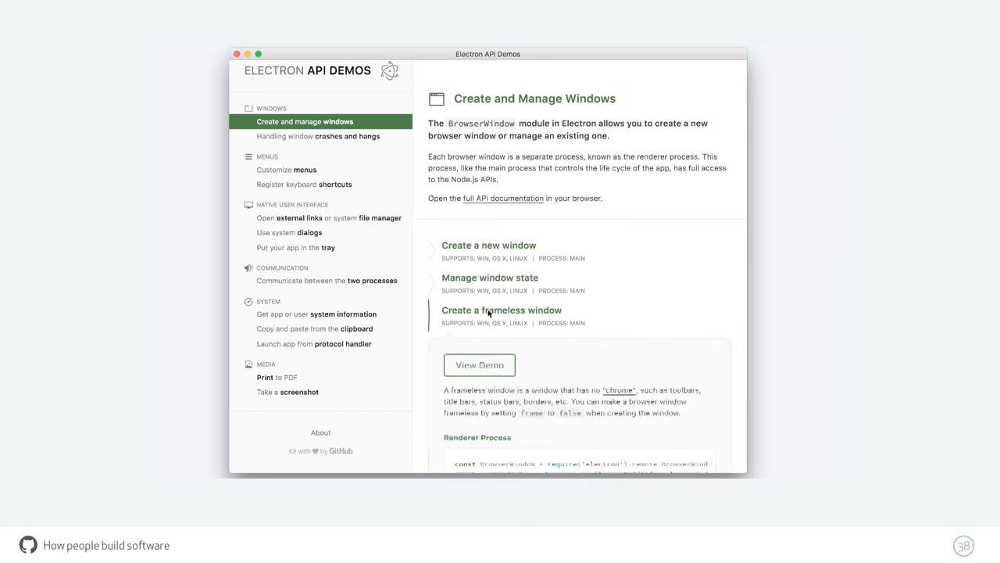
pyautogui.click(480, 365)
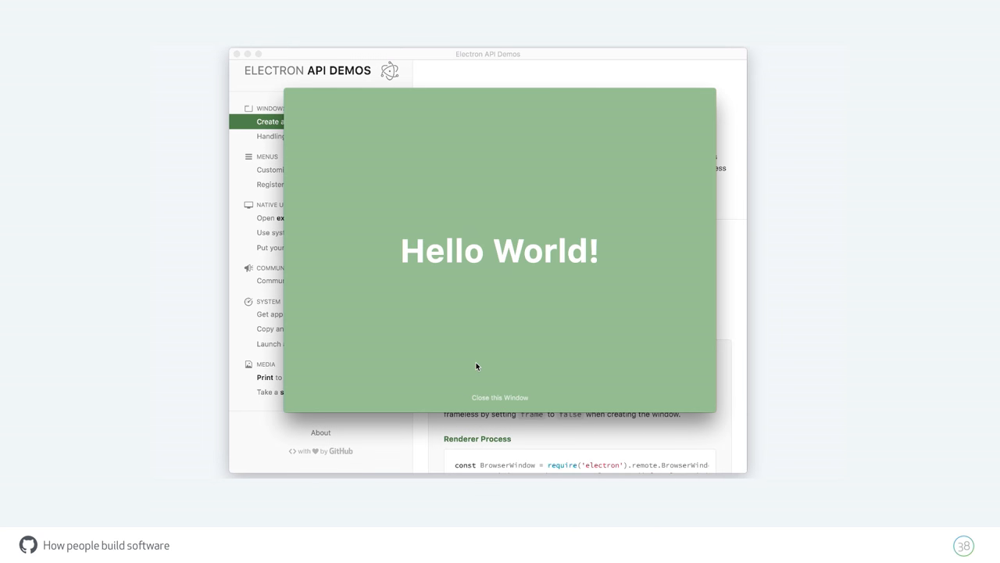
pyautogui.click(500, 397)
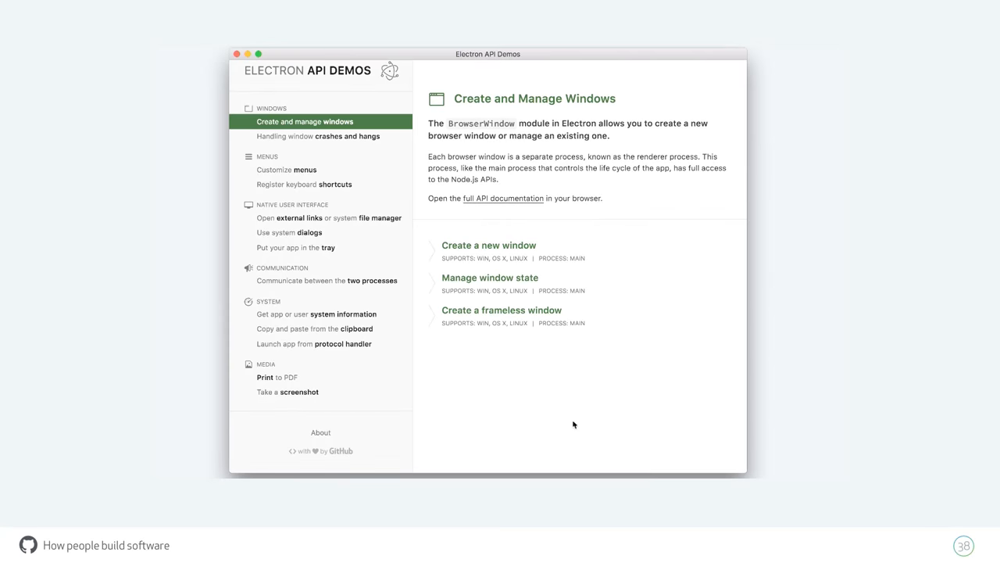
# Step: Open and close the framed Hello World window, then the frameless one again
pyautogui.click(488, 245)
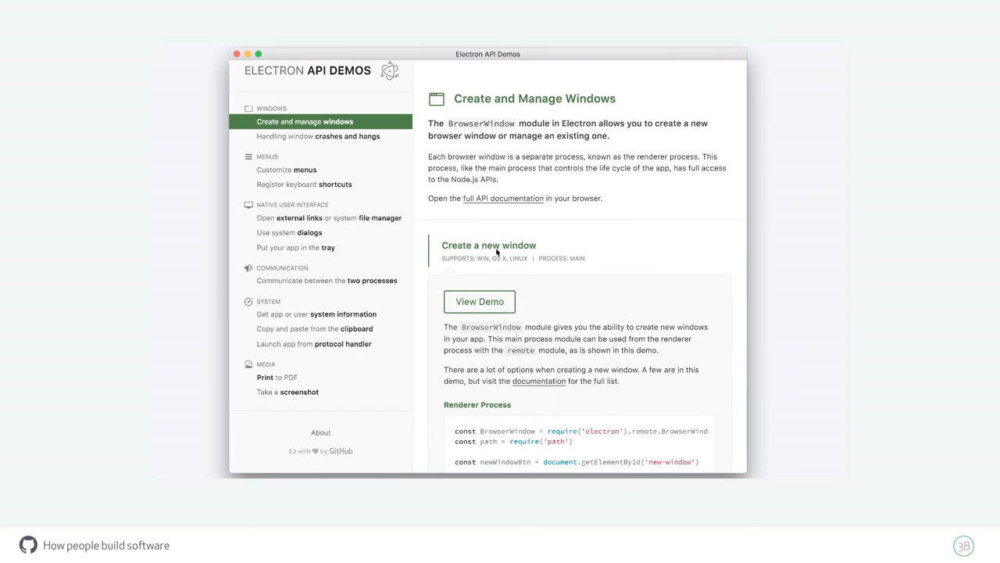
pyautogui.scroll(-3)
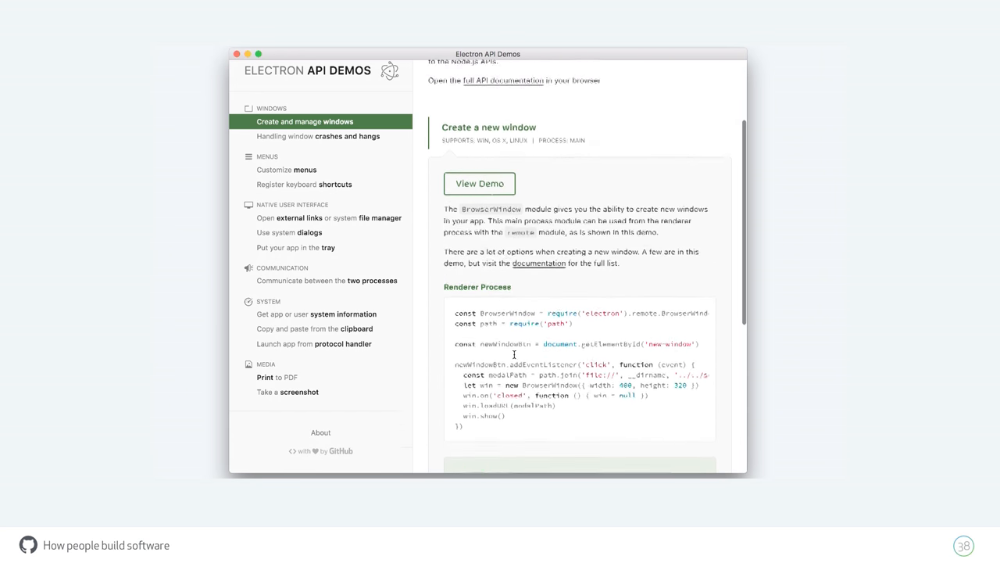
pyautogui.click(479, 184)
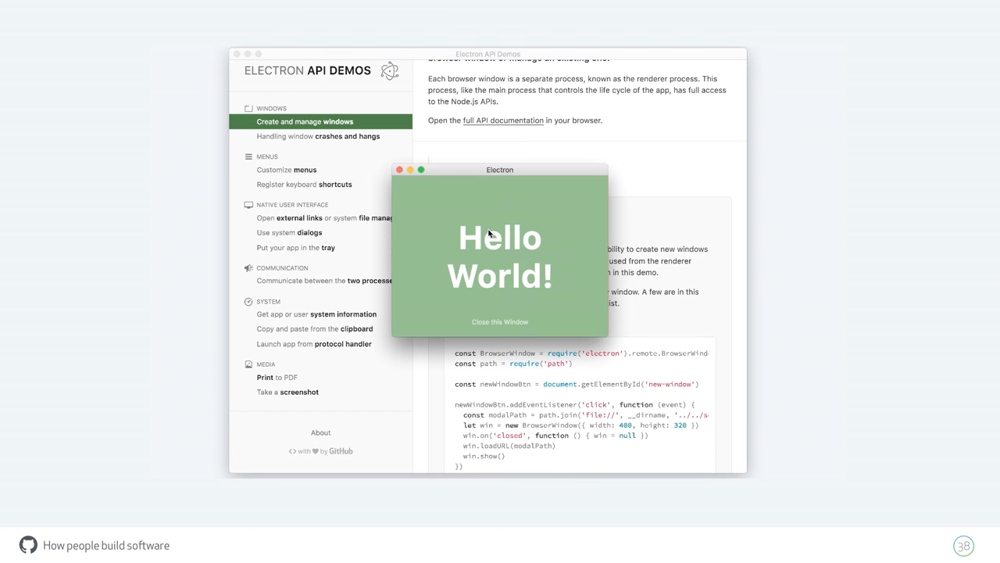
pyautogui.moveTo(490, 325)
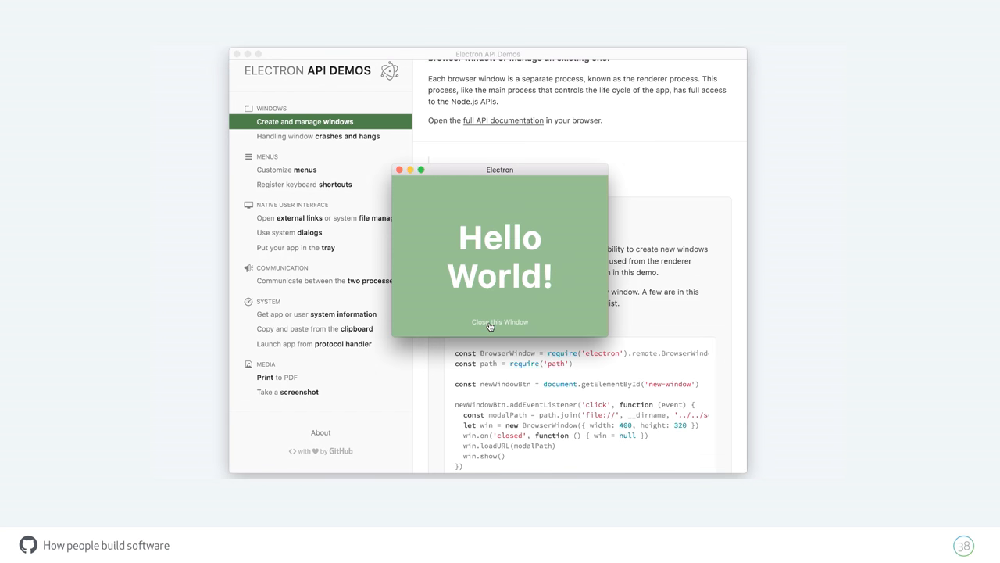
pyautogui.click(500, 322)
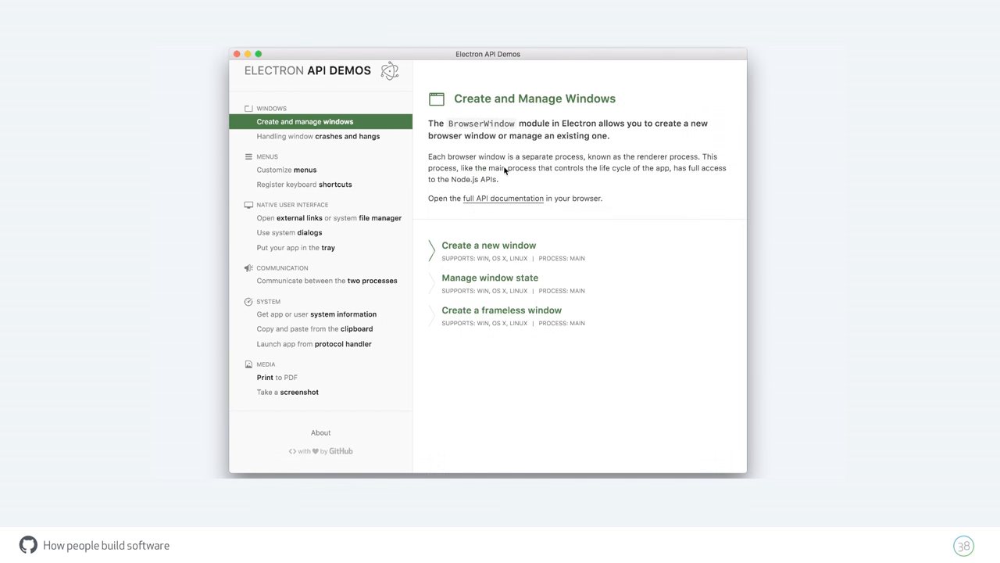
pyautogui.moveTo(489, 309)
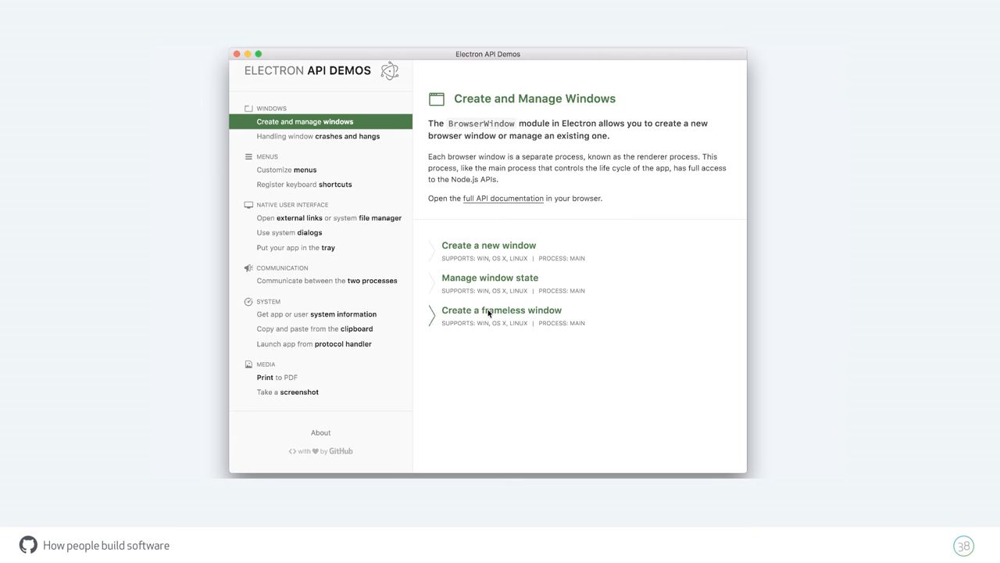
pyautogui.click(490, 311)
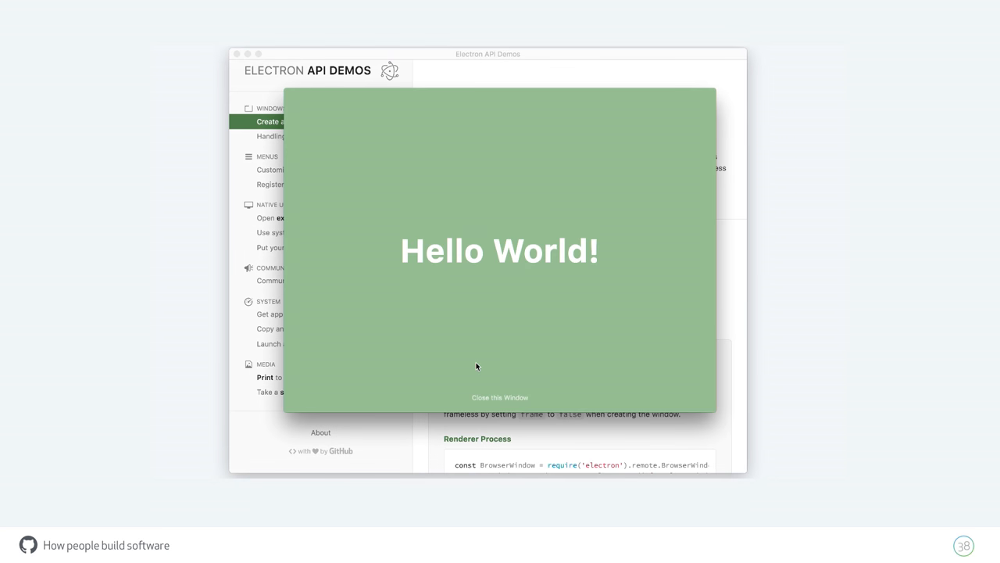
pyautogui.click(499, 397)
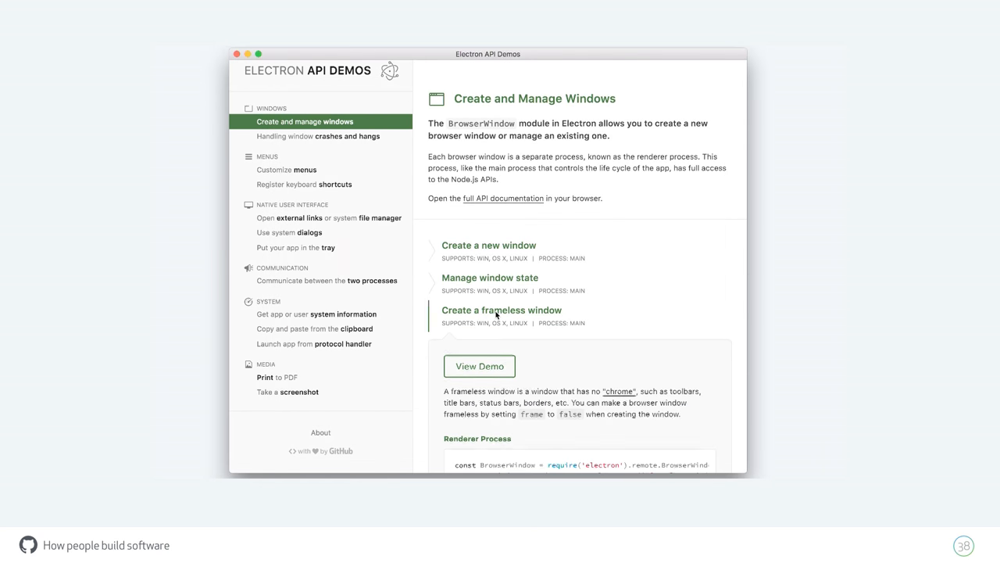
pyautogui.click(501, 310)
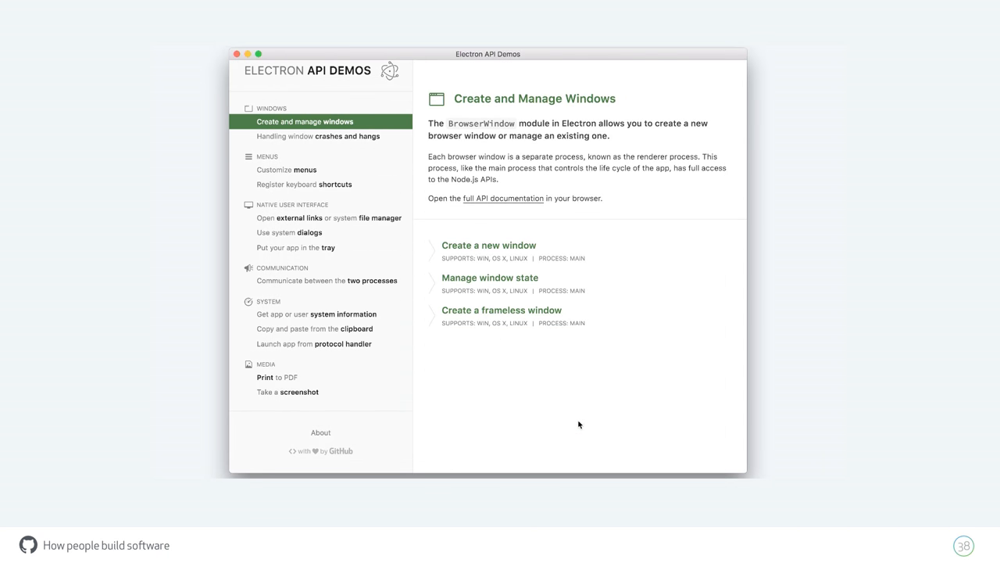
# Step: Launch the 'Create a new window' demo once more and close its Hello World window
pyautogui.click(488, 244)
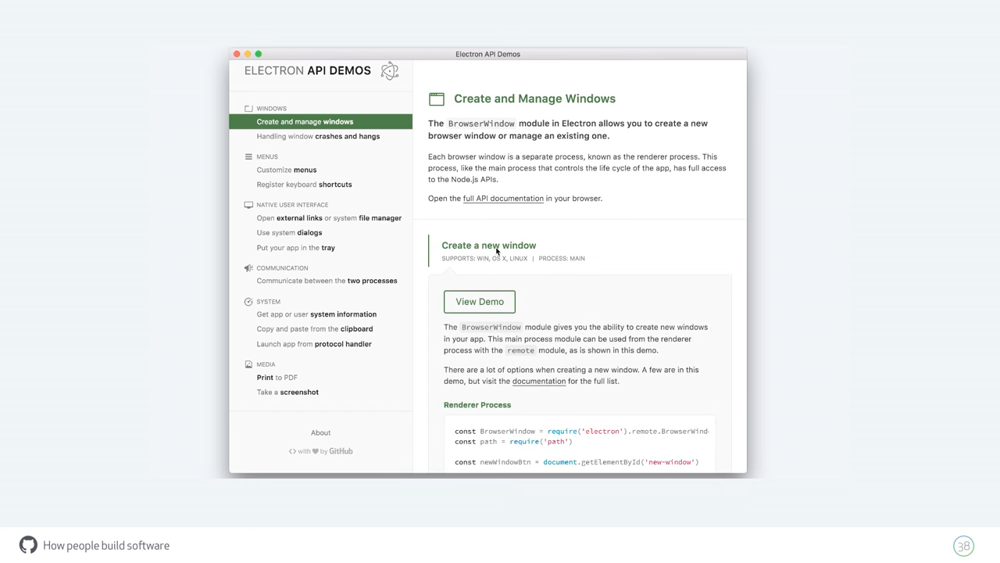
pyautogui.scroll(-3)
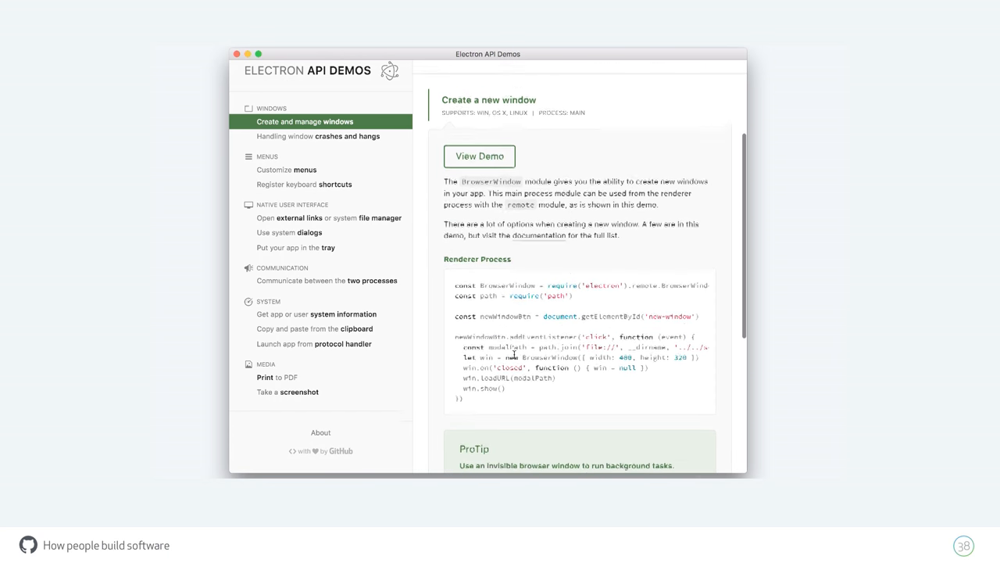
pyautogui.click(479, 156)
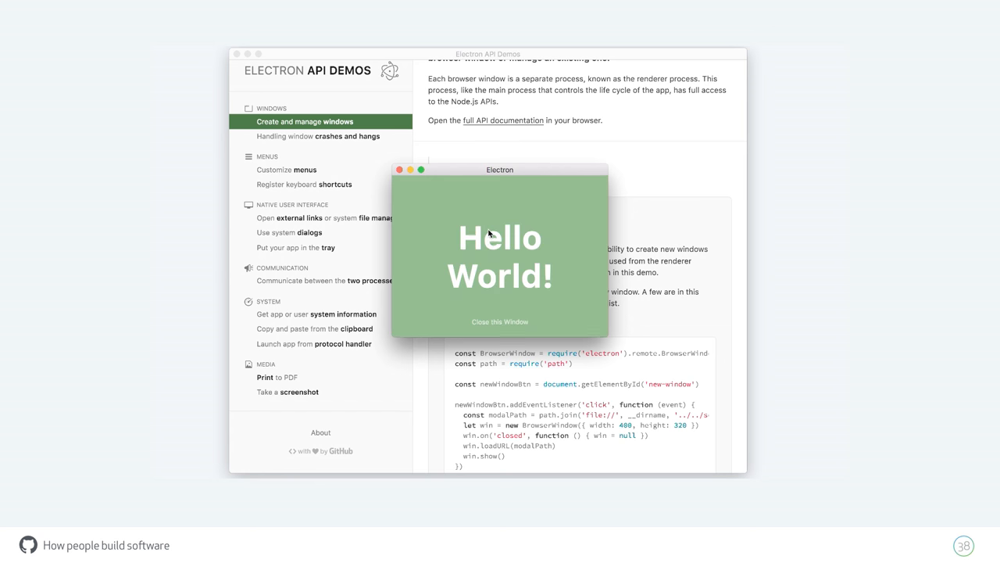
pyautogui.moveTo(490, 325)
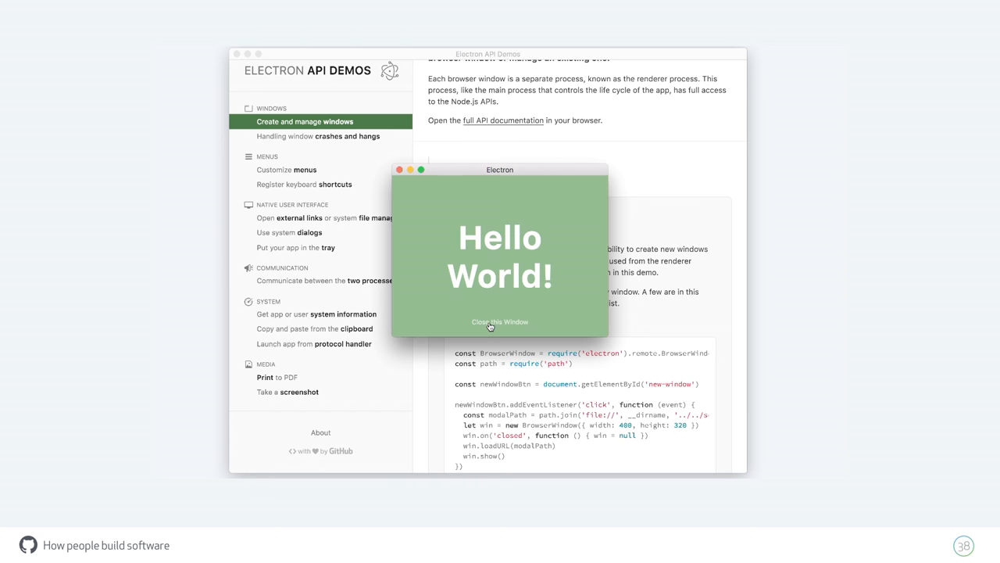
pyautogui.click(501, 322)
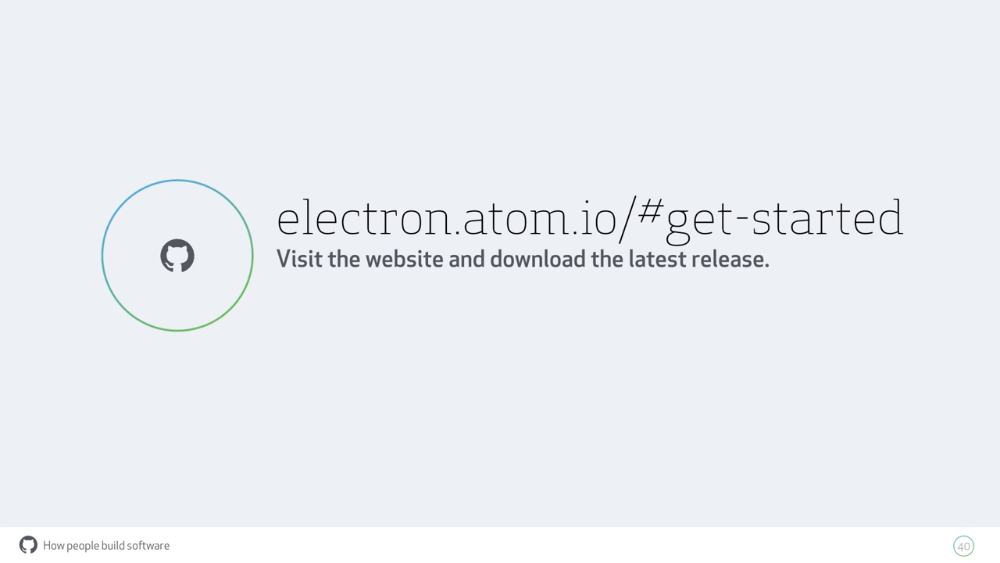
# Step: Advance to slide 42, Event inspector, showing Devtron's blur and closed listeners
pyautogui.press('Right')
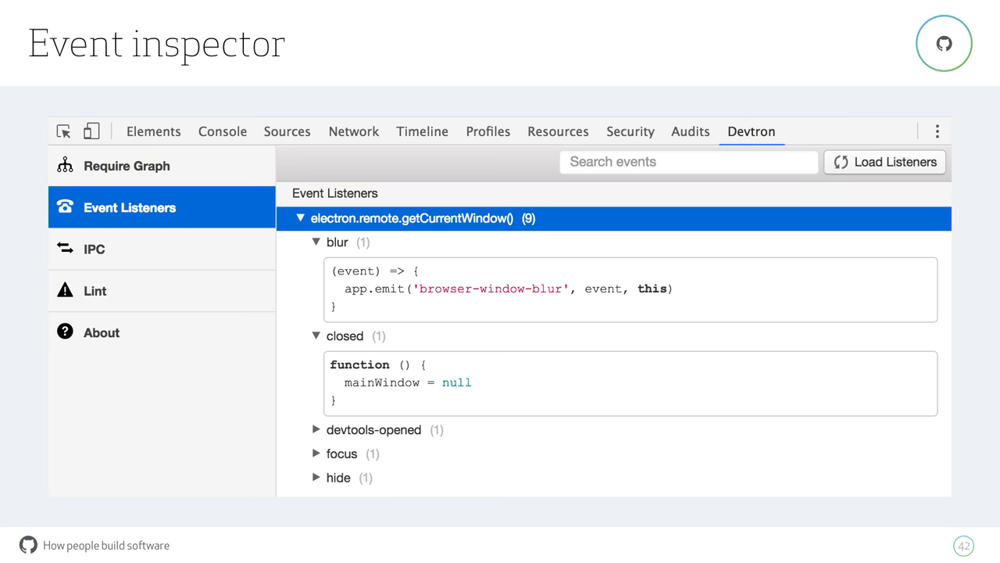
# Step: Advance past the Require graph slide to slide 48 with the API Demos welcome screen
pyautogui.click(126, 166)
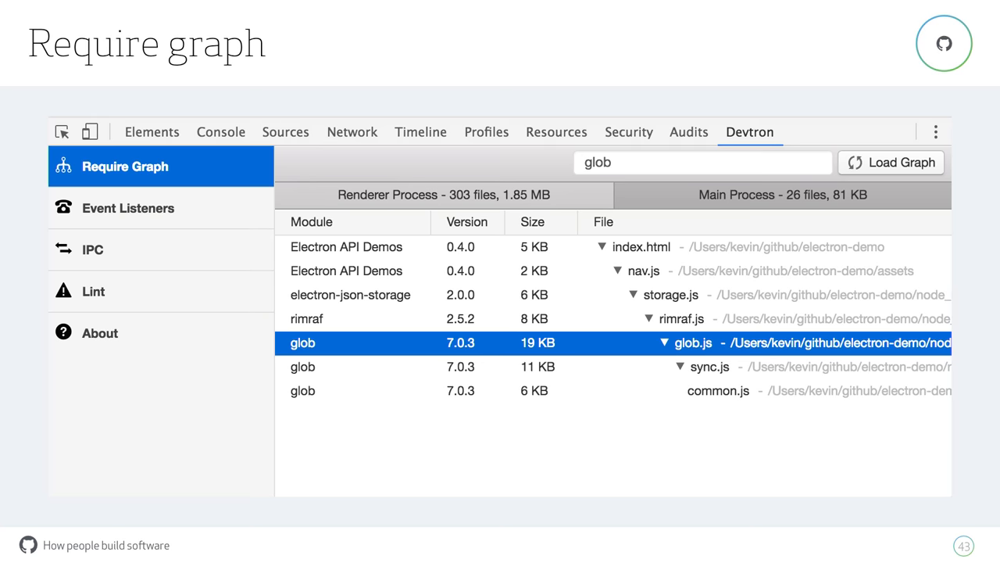
pyautogui.click(92, 248)
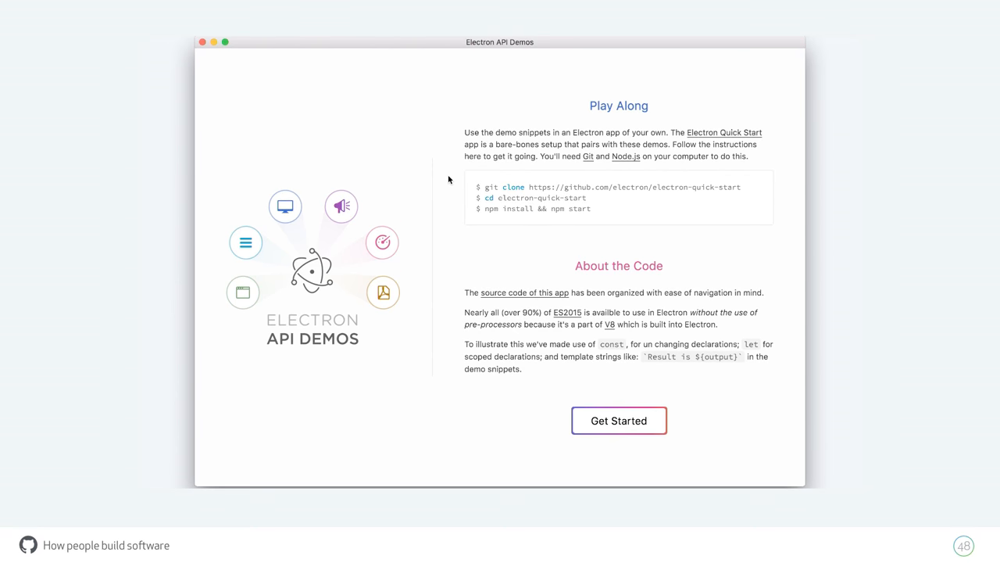
# Step: Open Create and Manage Windows in API Demos, then advance to the electron.atom.io homepage slide
pyautogui.click(619, 420)
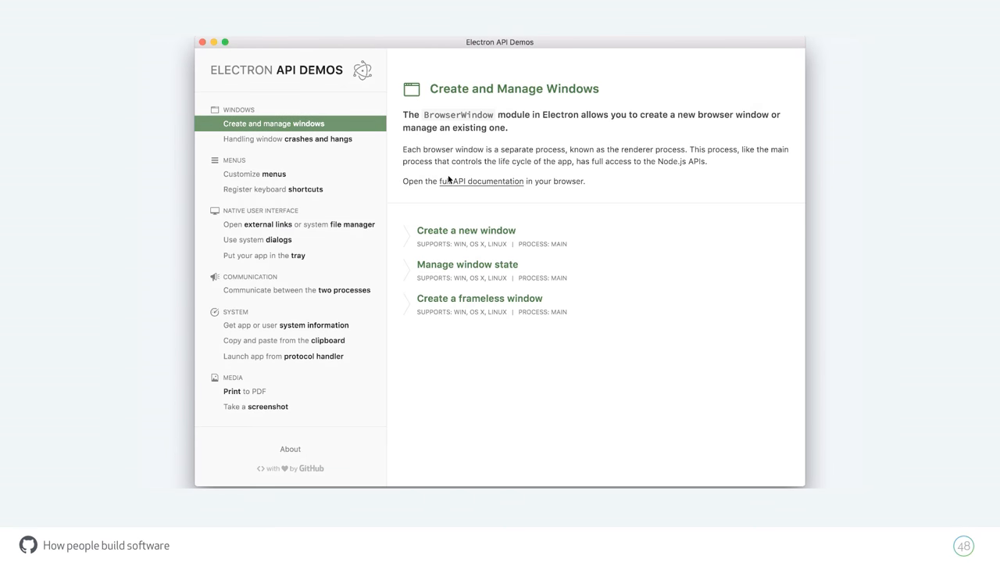
pyautogui.click(466, 229)
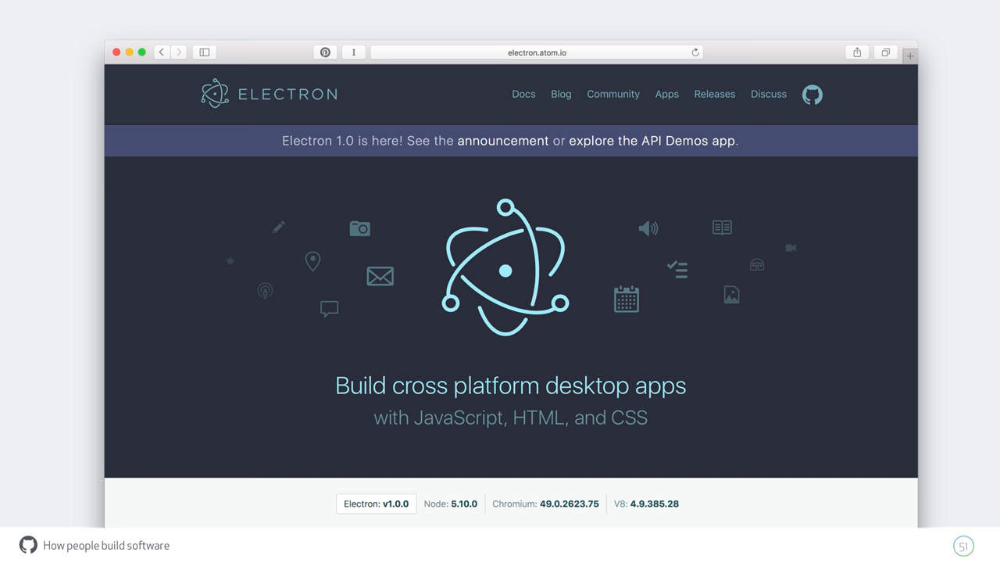
# Step: Show slide 52, the Electron Community page listing electron-prebuilt and electron-packager
pyautogui.click(613, 94)
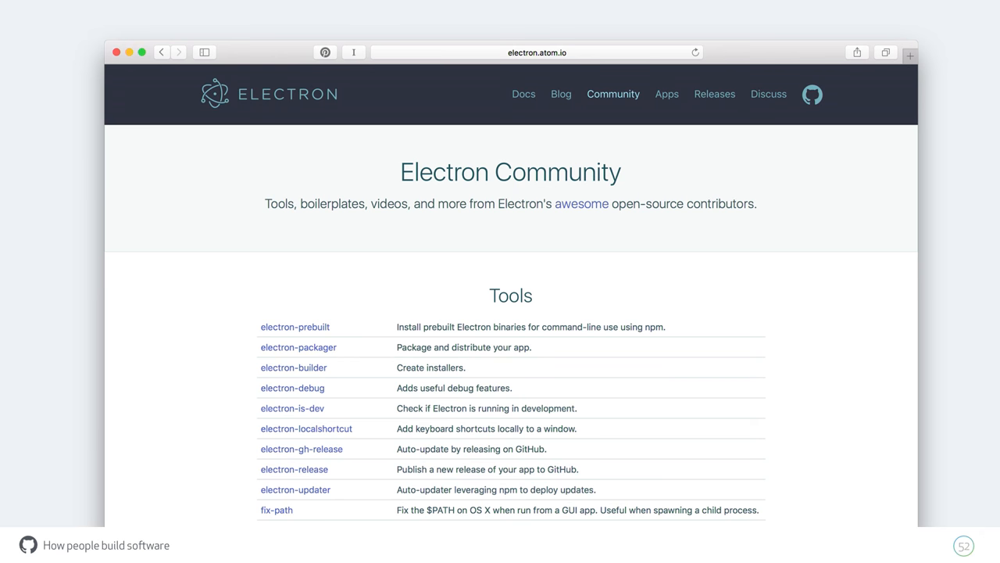
# Step: Show the Documentation API Reference slide, then the Built on Electron apps slide
pyautogui.click(523, 94)
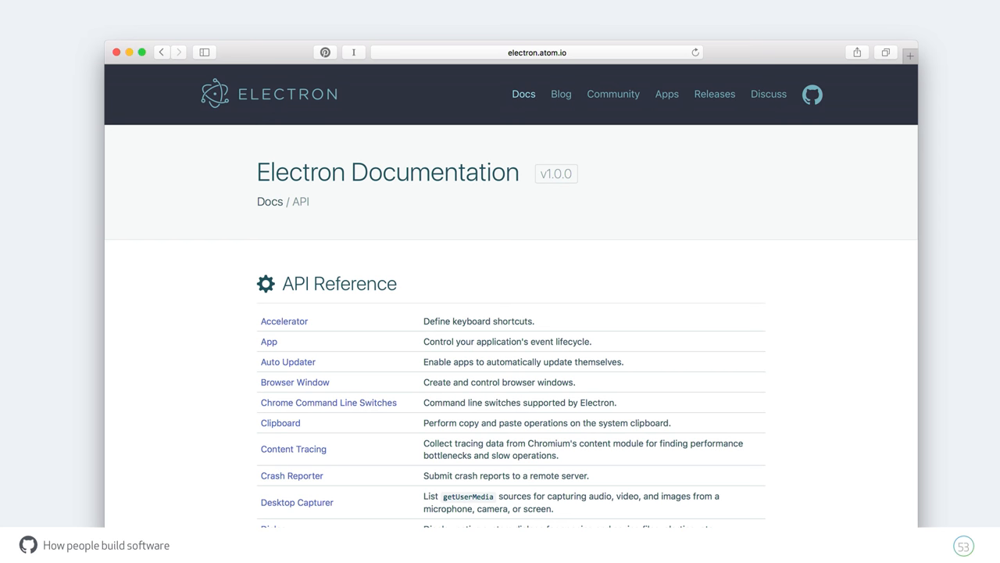
pyautogui.click(666, 93)
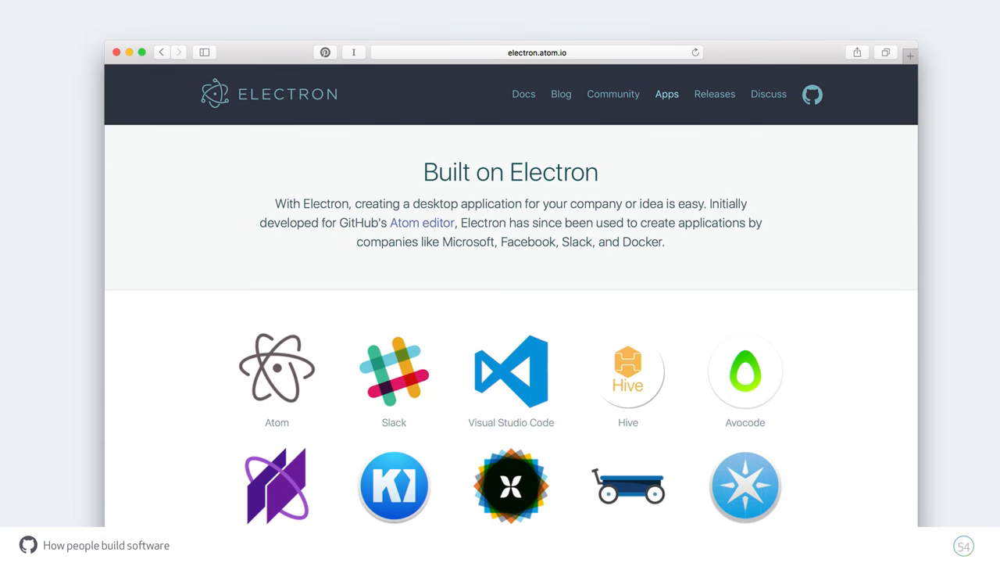